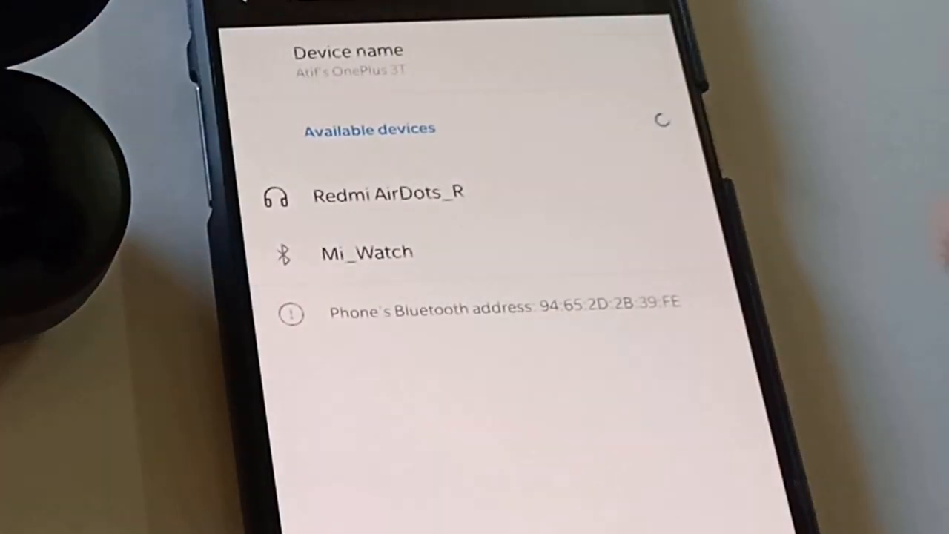
- Select Redmi AirDots_R under Available devices and confirm PAIR so the earbuds begin connecting
{"action": "left_click", "coordinate": [389, 194]}
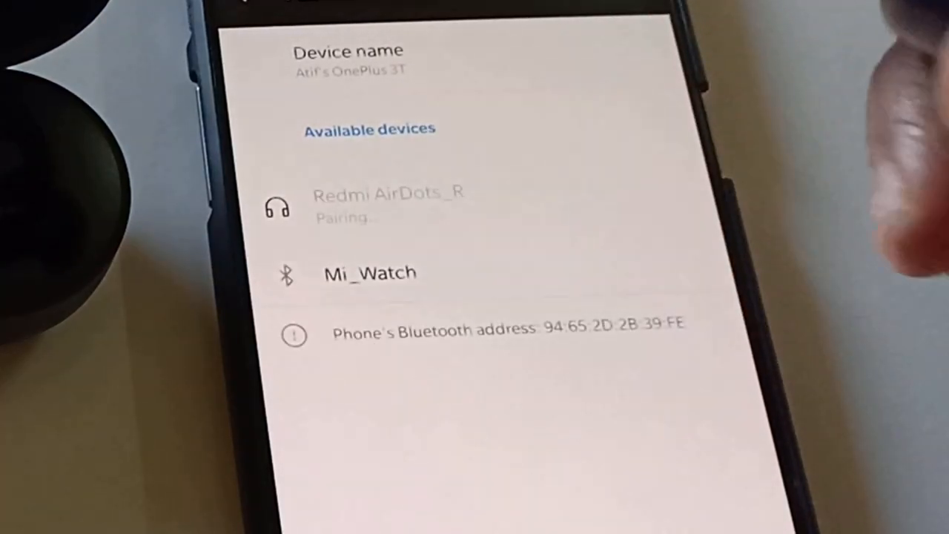
{"action": "left_click", "coordinate": [388, 204]}
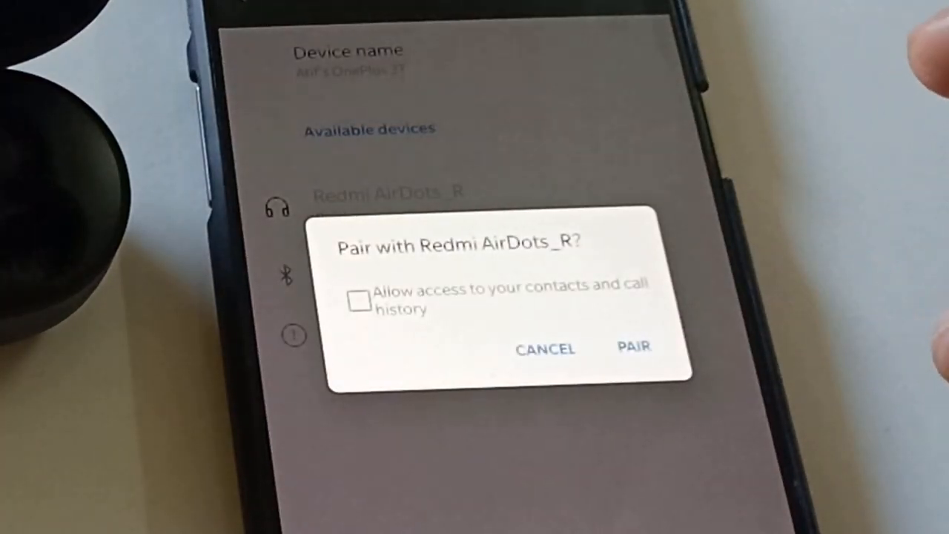
{"action": "left_click", "coordinate": [632, 350]}
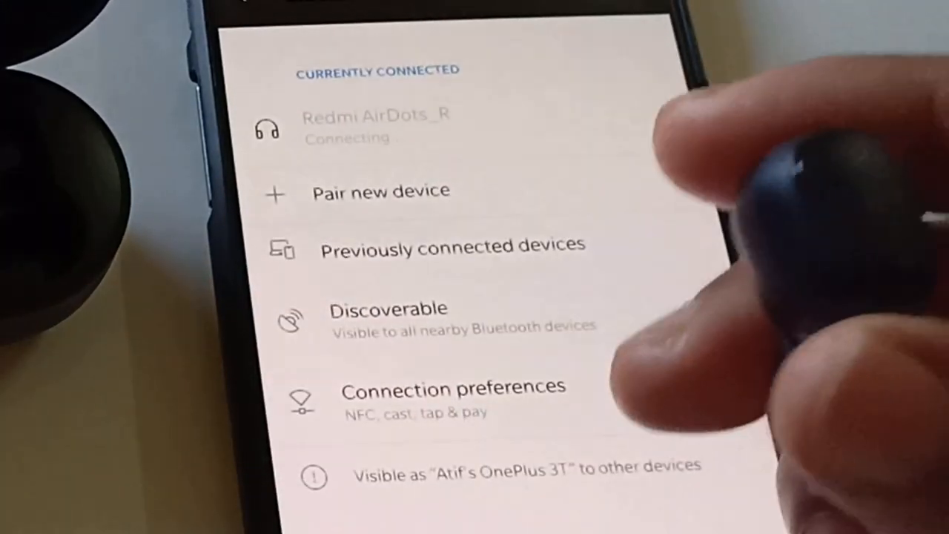